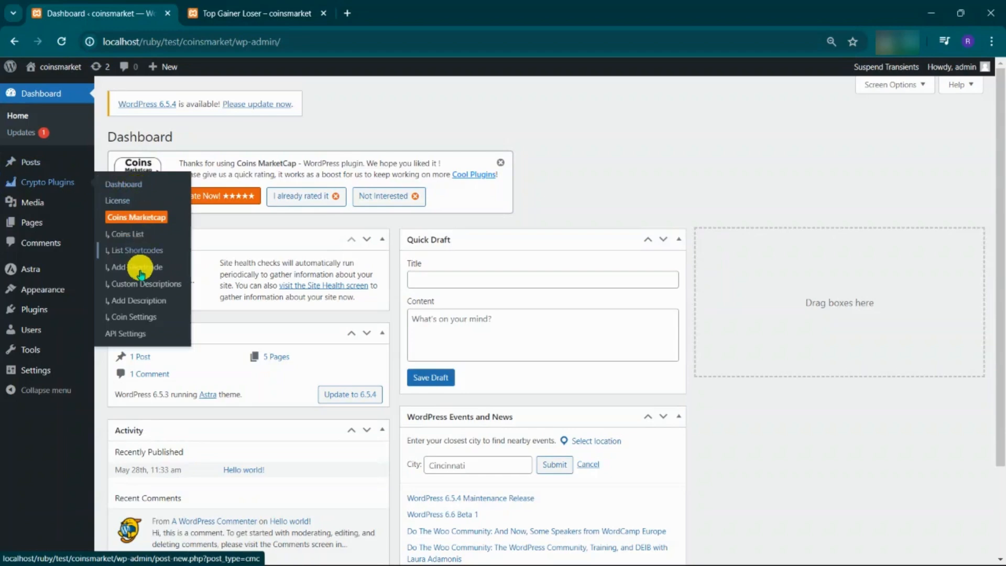
Step: Go to the Coins MarketCap plugin's Coin Settings page from the Crypto Plugins menu
click(133, 316)
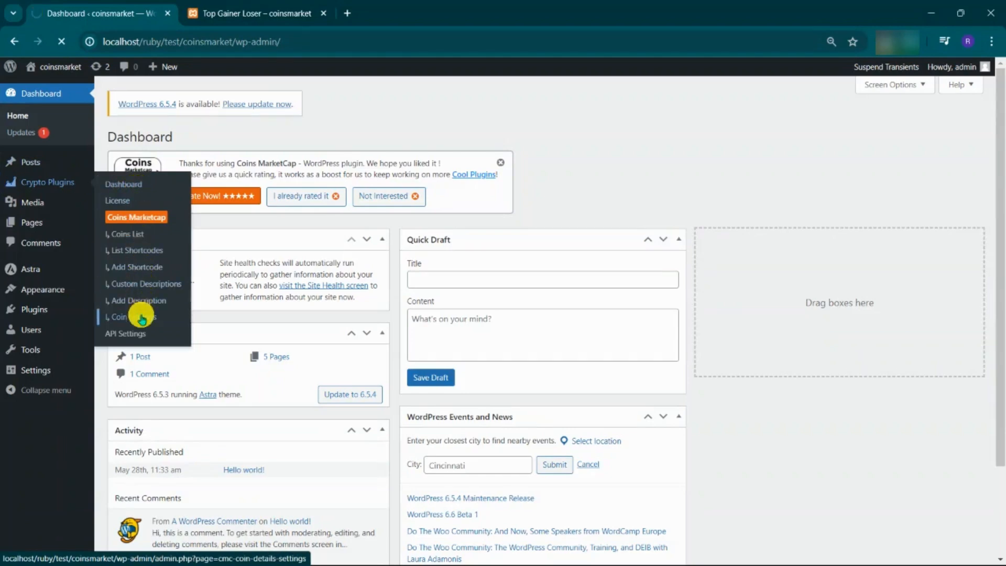
click(127, 317)
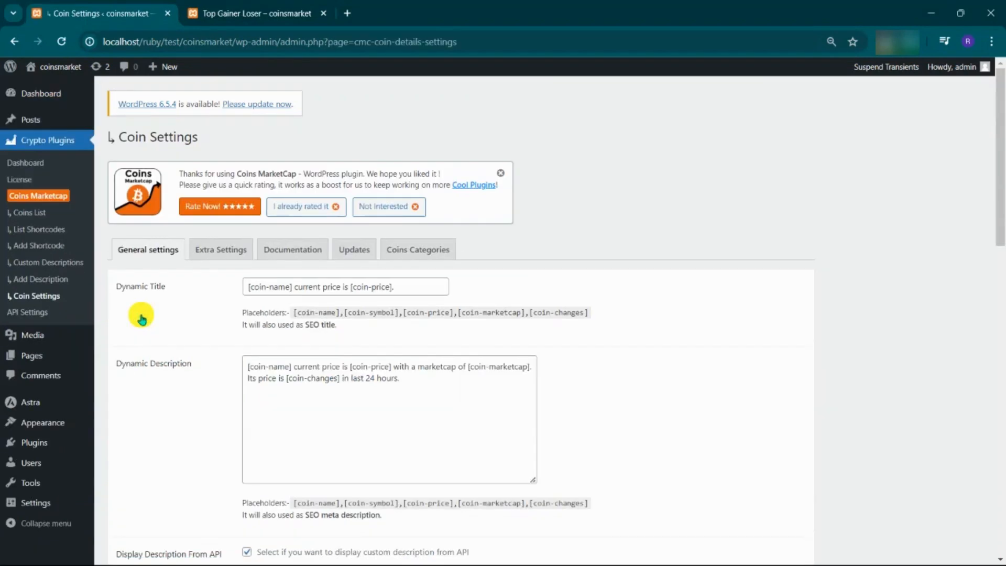
mouse_move(293, 250)
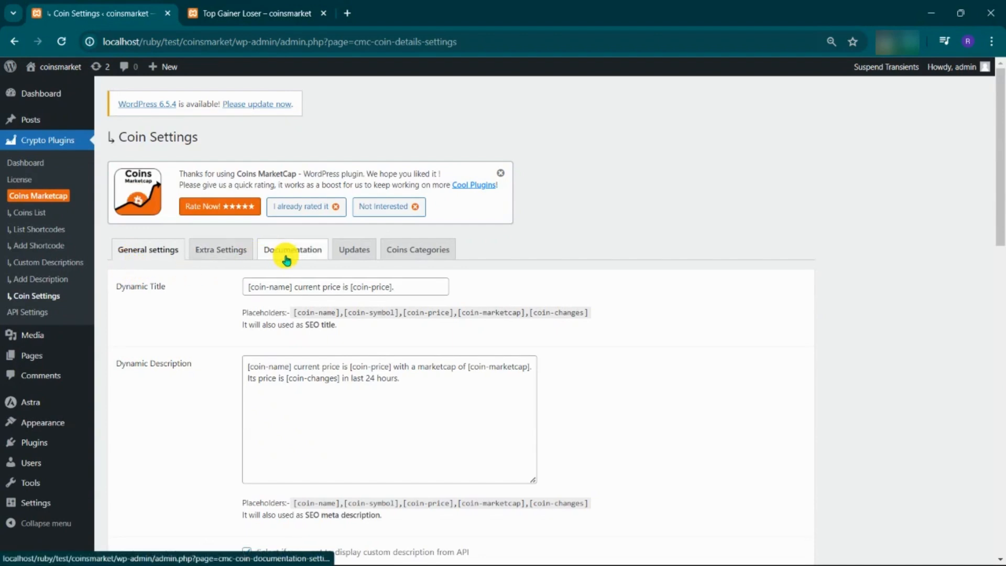
Step: Copy the top gainers shortcode from the Documentation tab and switch to the Top Gainer Loser editor
click(292, 249)
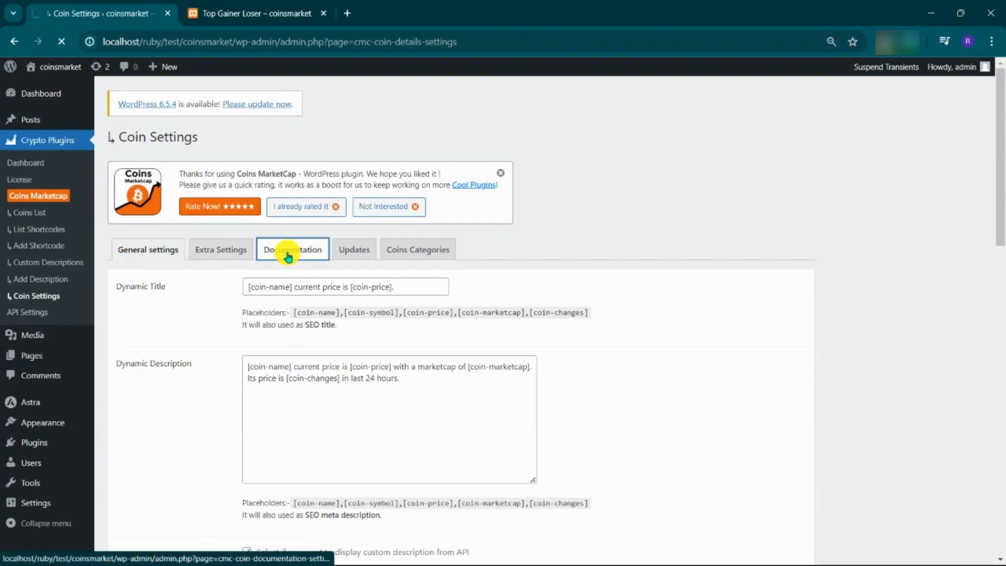
click(292, 249)
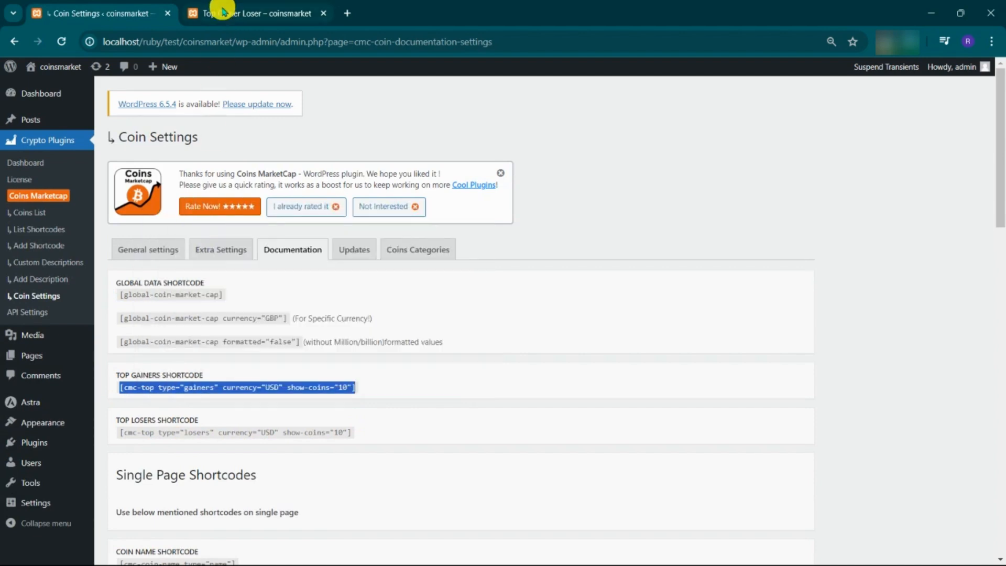
click(253, 13)
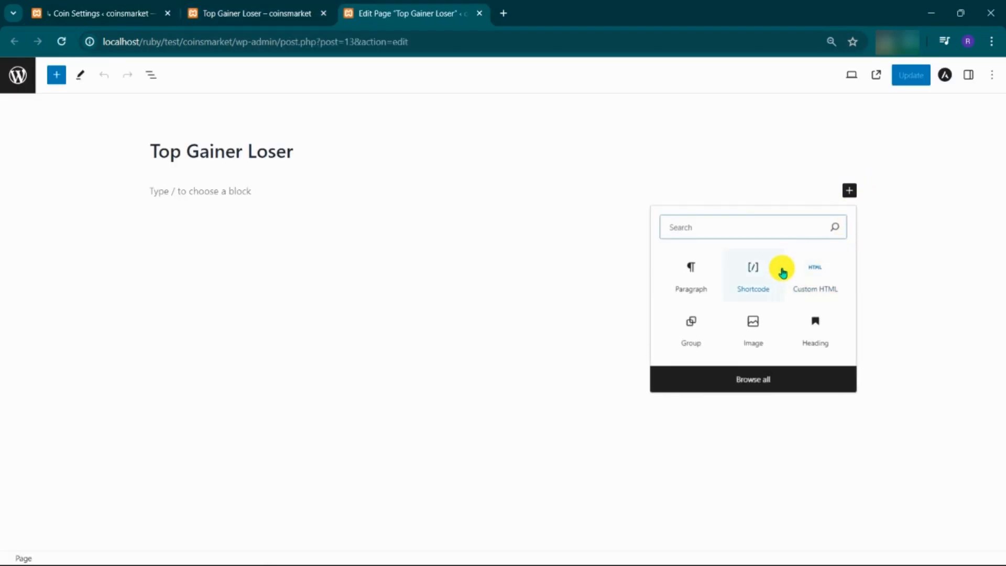
Step: Add a Shortcode block with [cmc-top type="gainers" currency="USD"] showing 5 coins and update the page
click(753, 275)
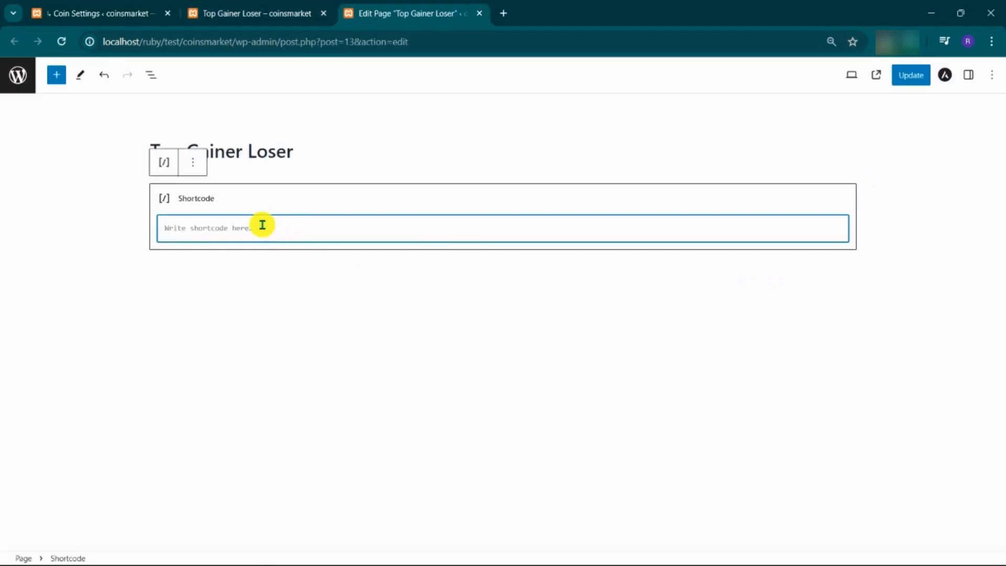
text([cmc-top type="gainers" currency="USD" show_coins="10"])
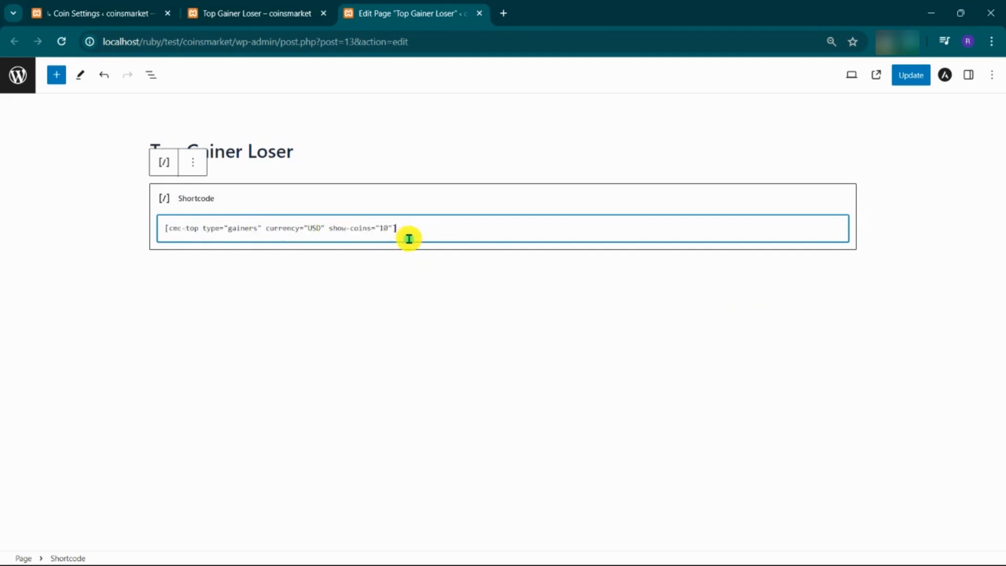
mouse_move(417, 321)
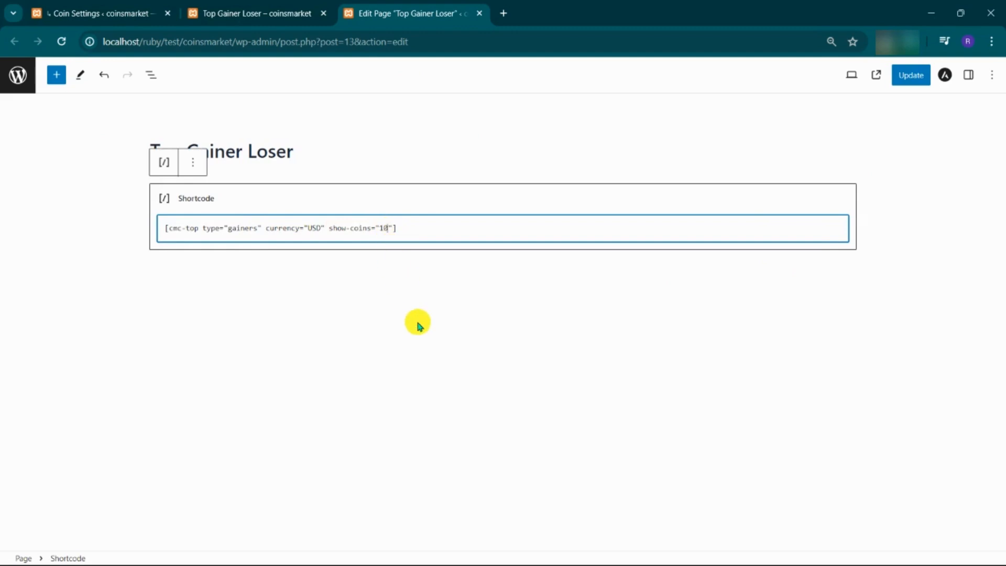
text(5)
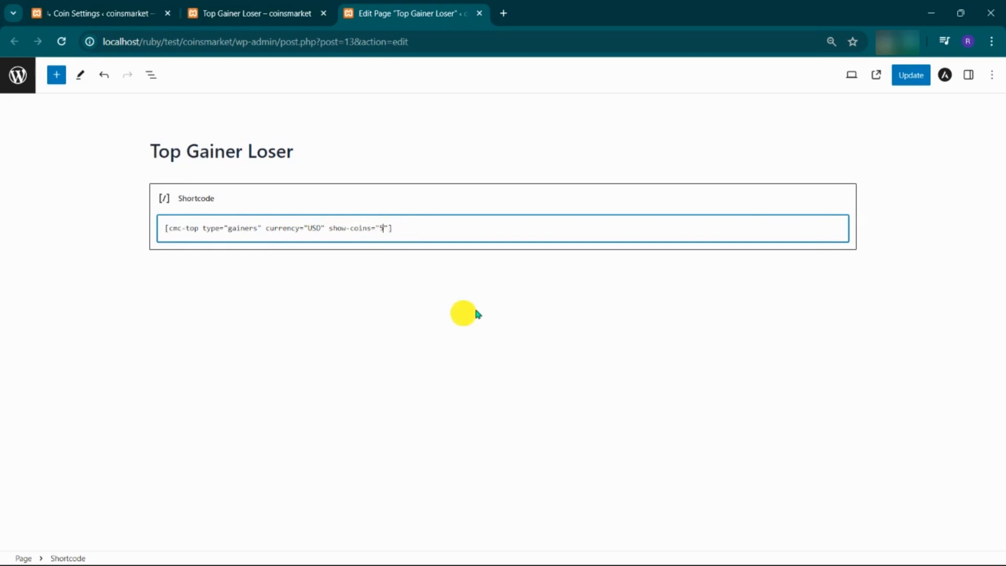
click(911, 75)
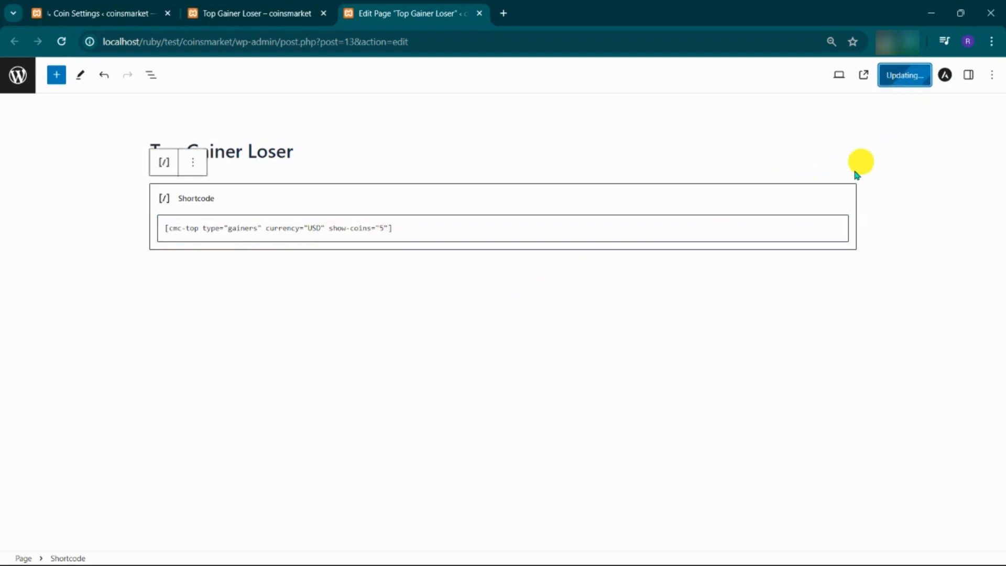
click(903, 76)
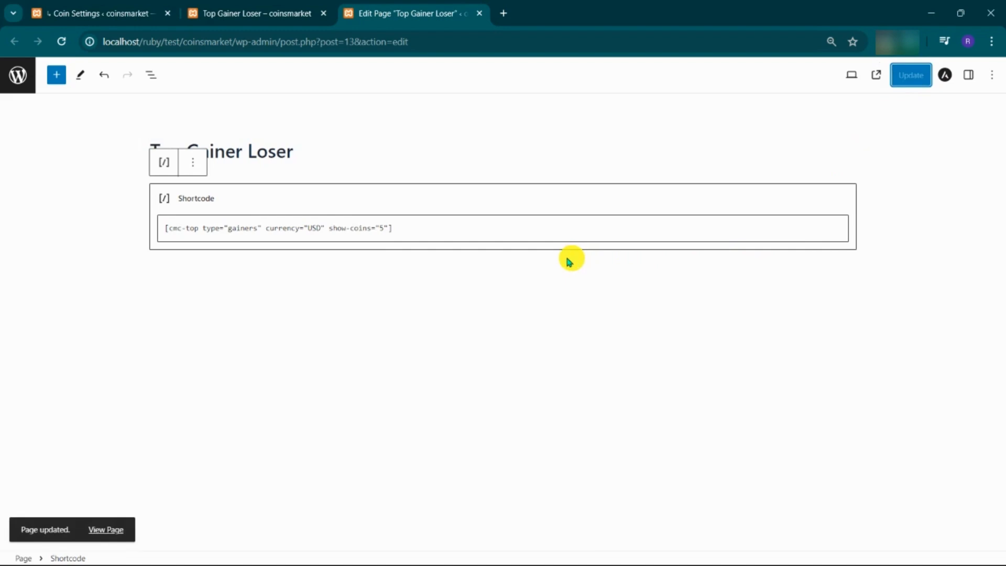
click(255, 12)
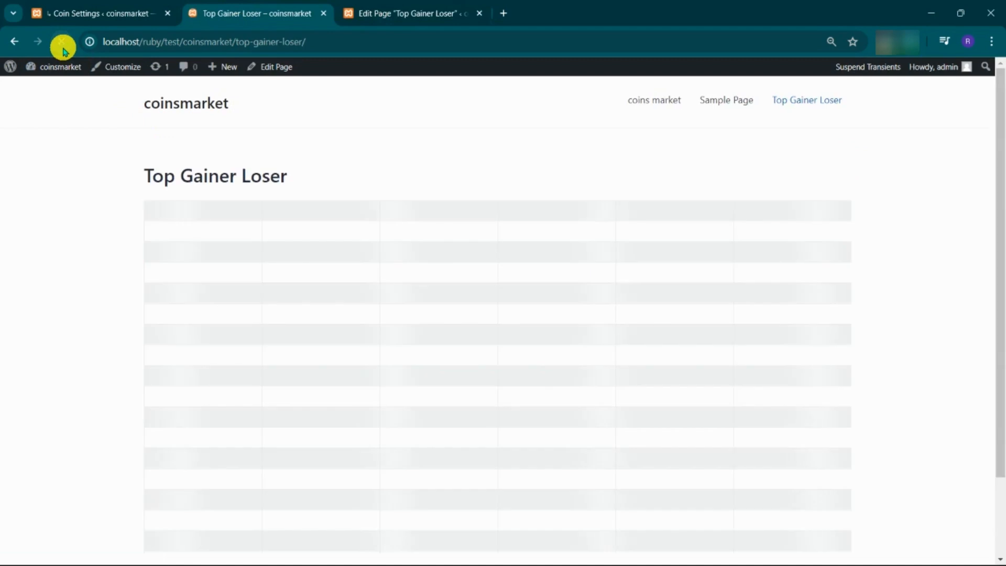
Step: Reload the live page to confirm the five-coin gainers table, then return to the documentation
click(62, 42)
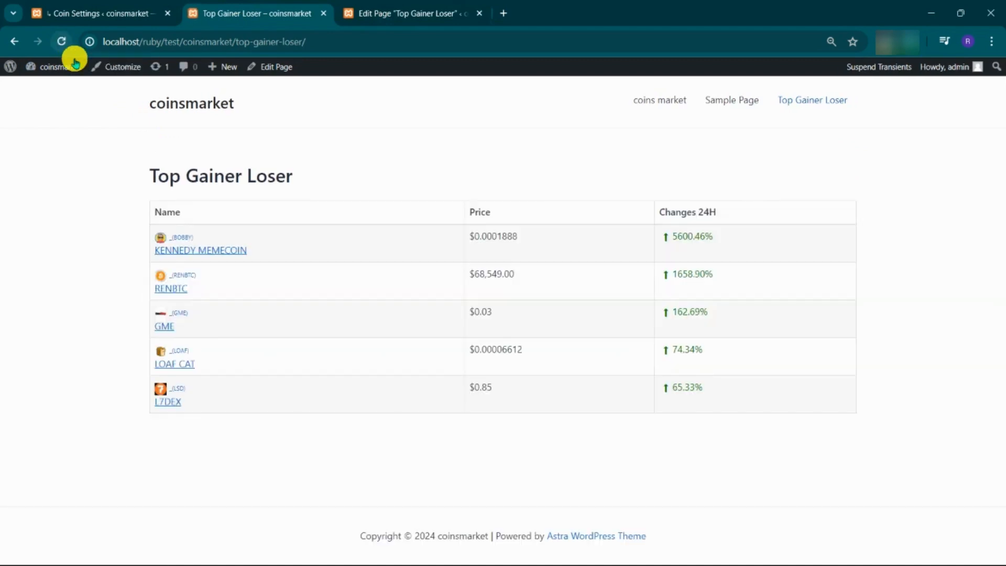
mouse_move(366, 266)
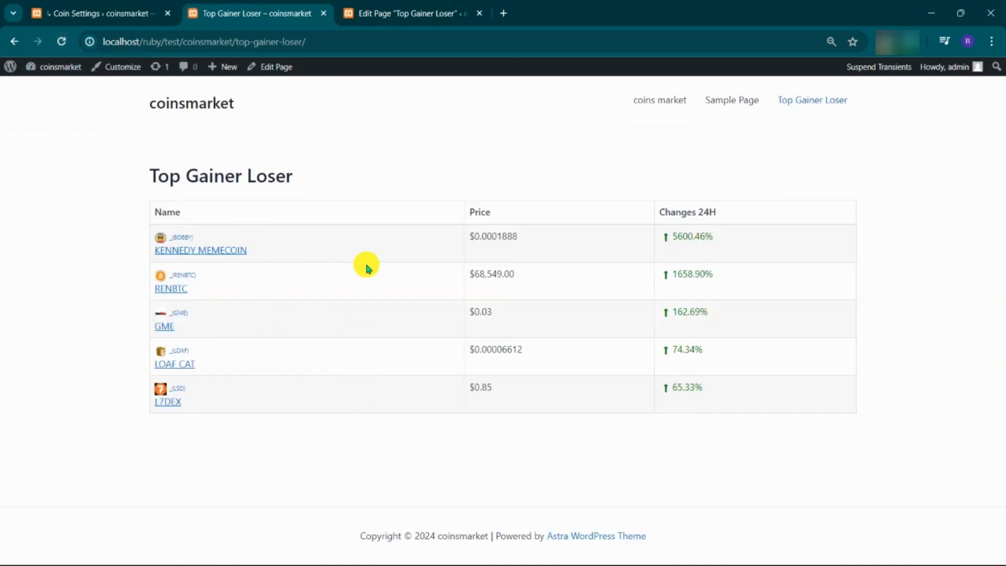
mouse_move(419, 347)
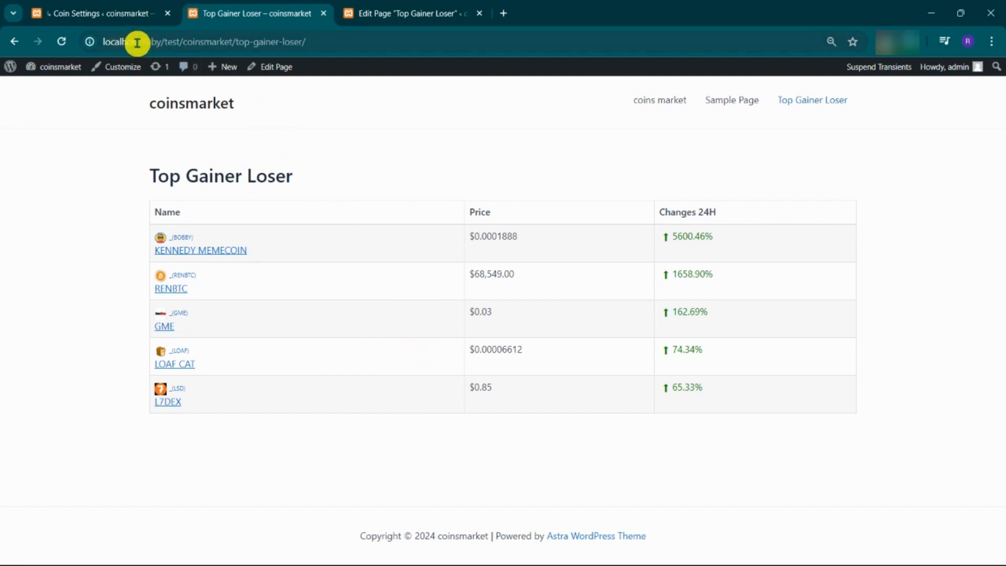
click(97, 12)
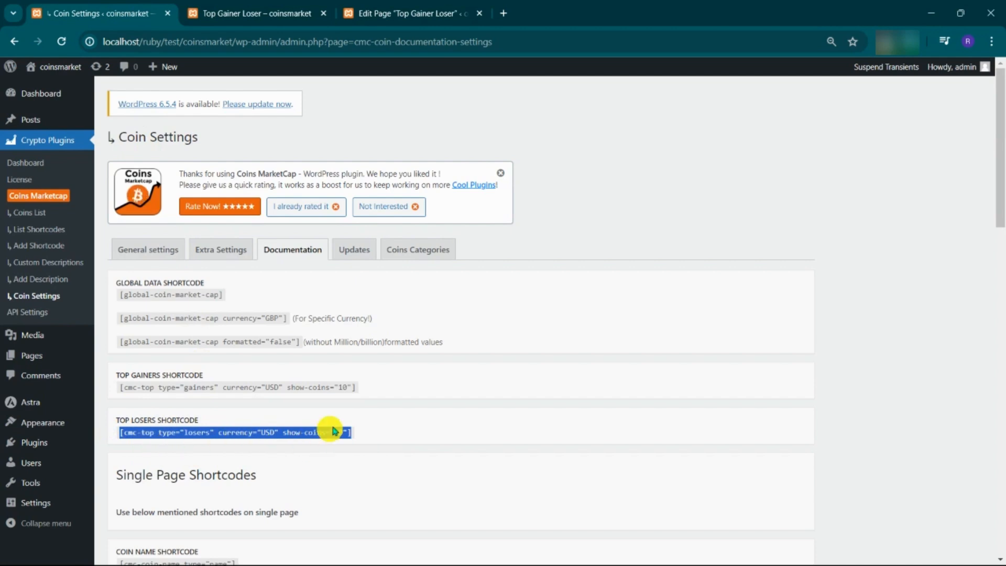
Step: Add the losers shortcode [cmc-top type="losers" currency="USD" show-coins="10"] below the gainers one and update the page
click(411, 13)
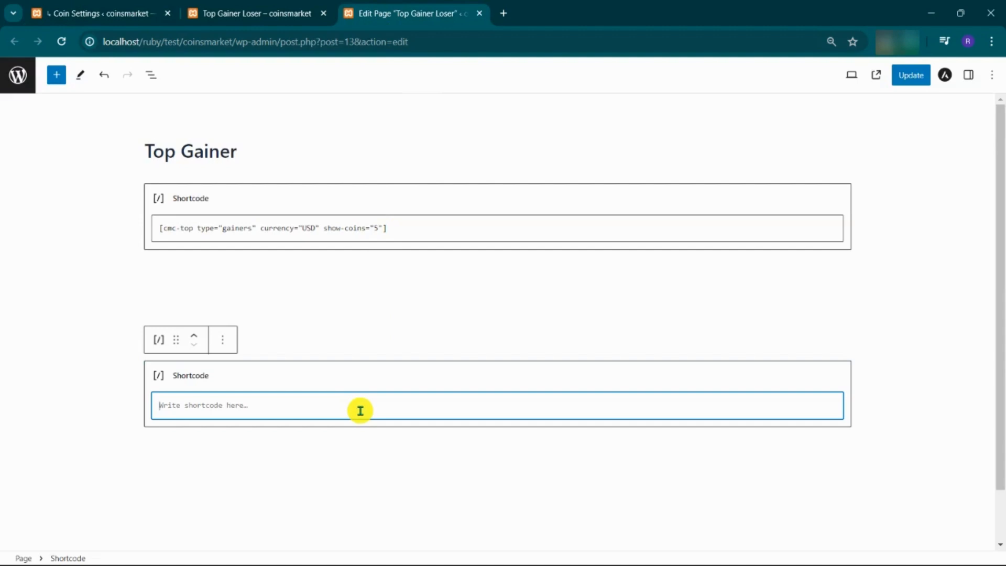
text([cmc-top type="losers" currency="USD" show-coins="10"])
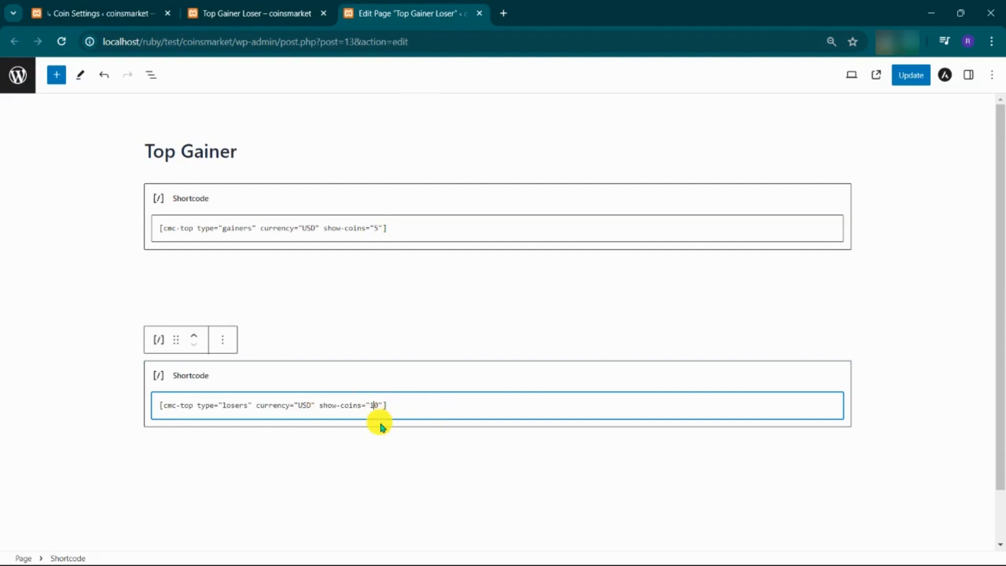
text(0)
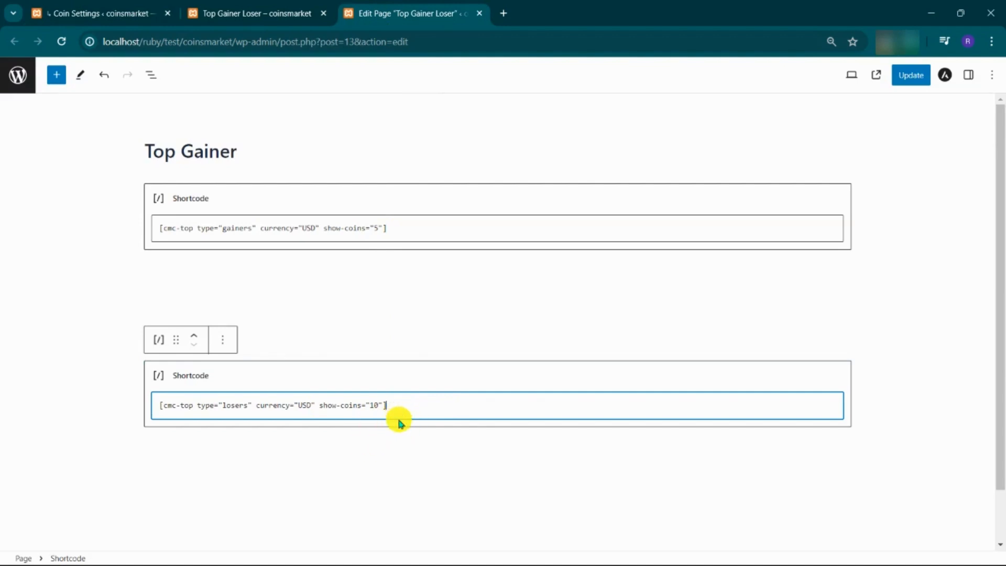
click(910, 75)
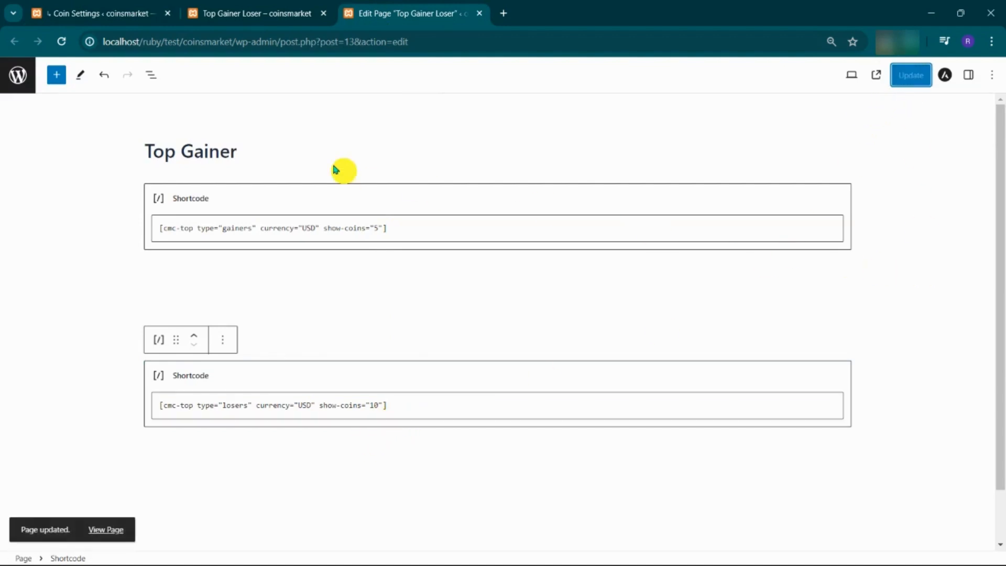
click(256, 13)
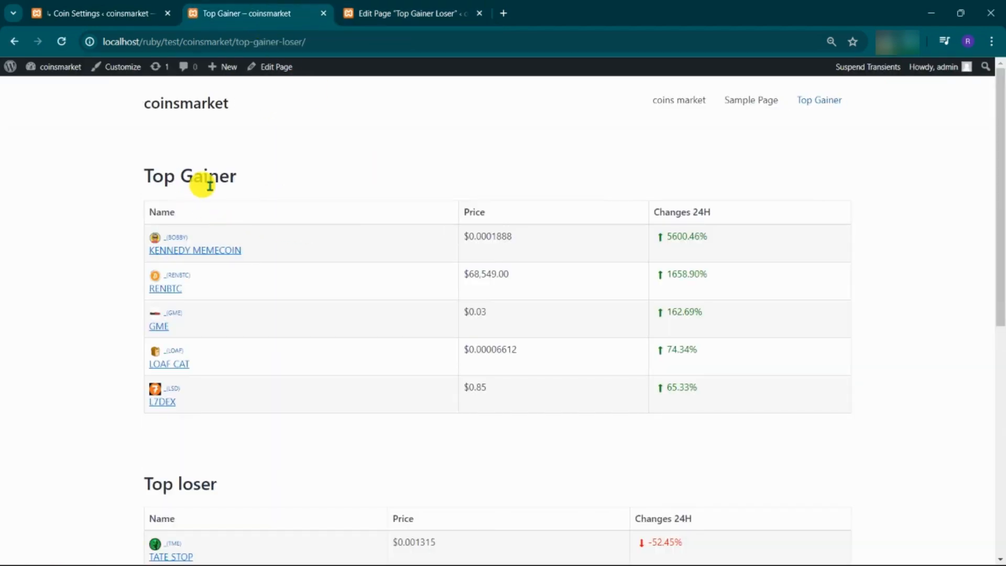
Step: Scroll through the live page's gainers table and ten-coin Top loser table
scroll(down, 3)
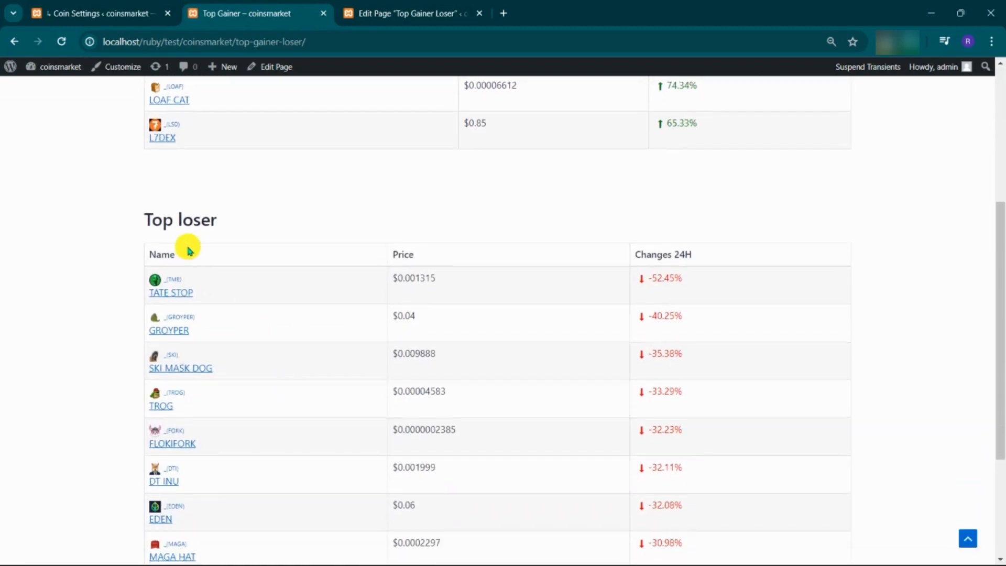
scroll(down, 3)
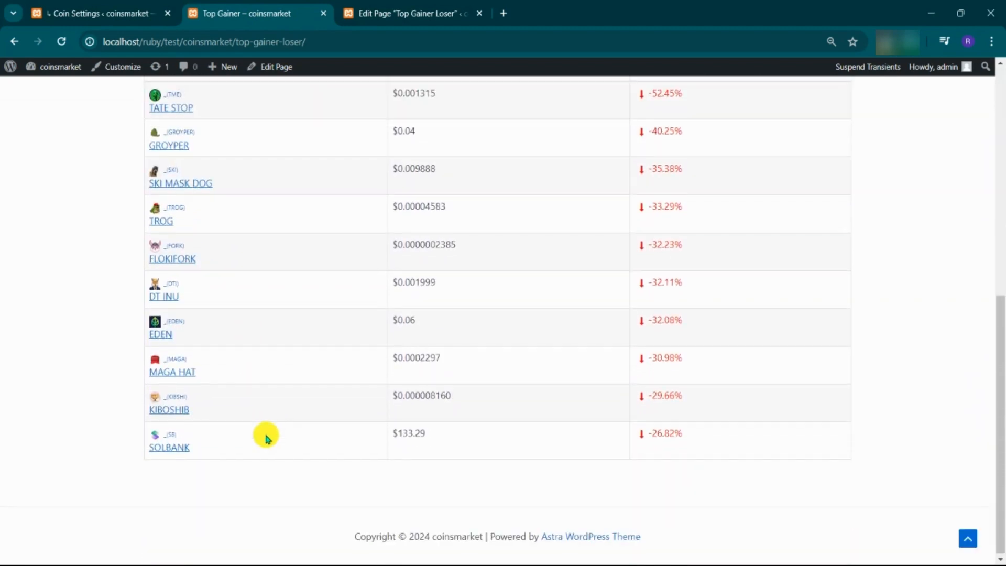
scroll(up, 3)
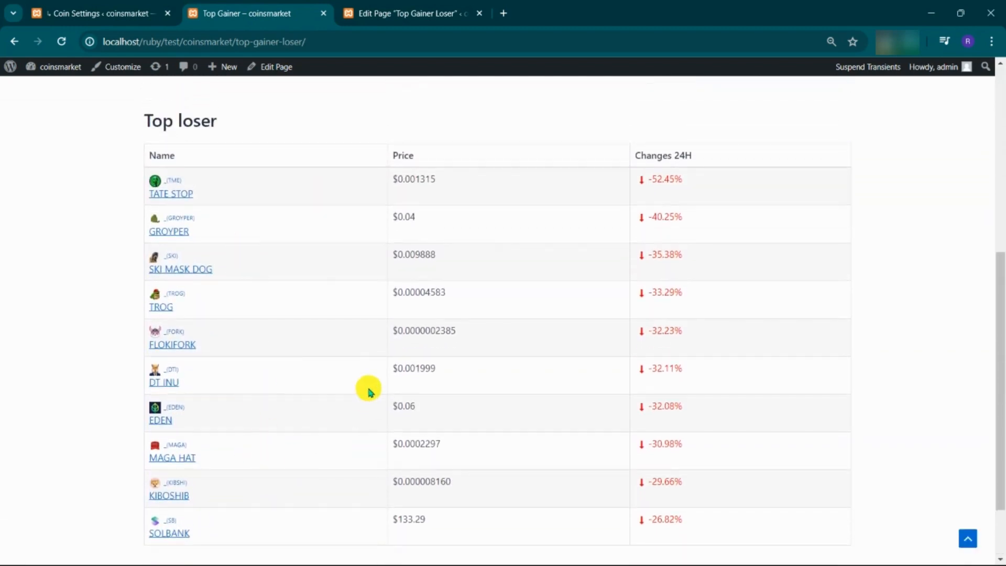